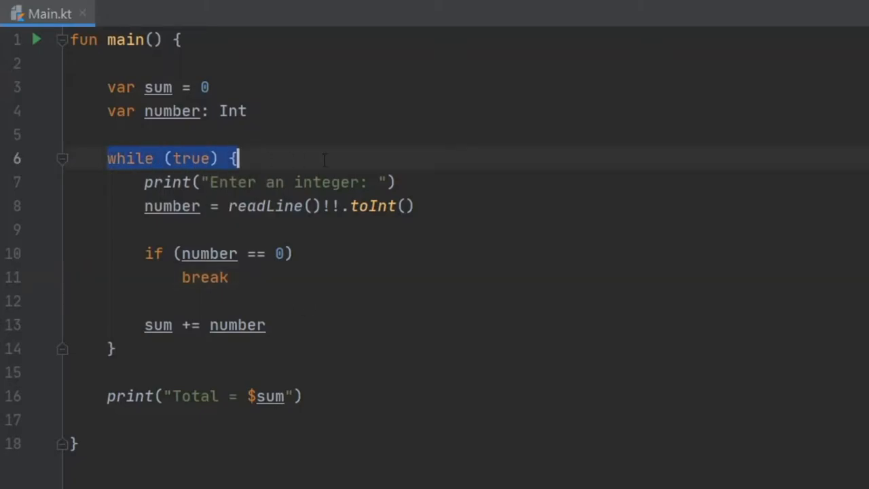
- Highlight the while loop header, run the sum program, and submit an integer in the console
double_click(192, 158)
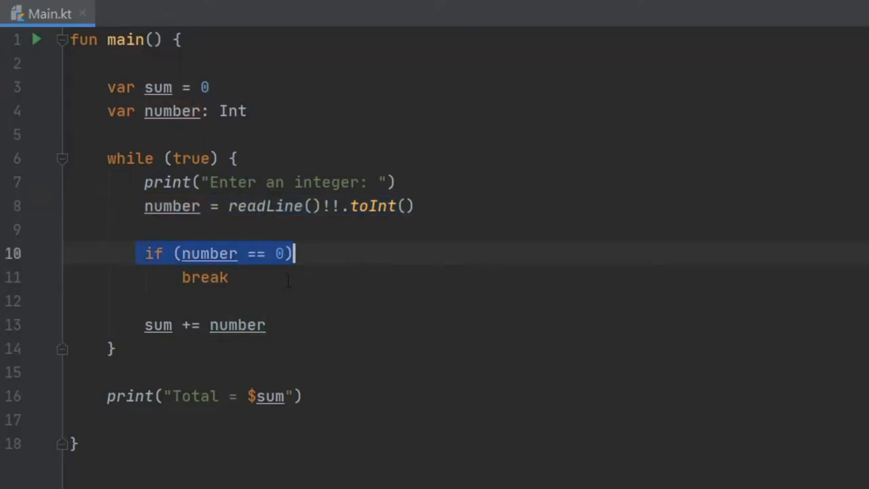
left_click(204, 277)
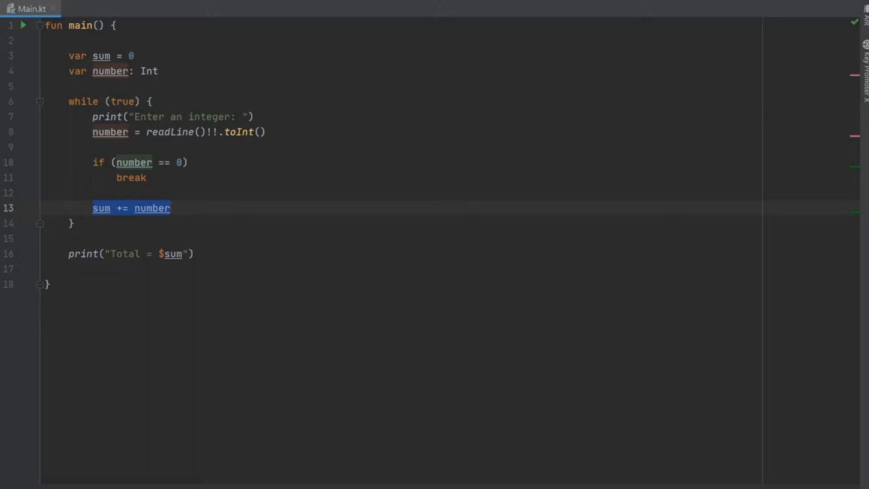
left_click(22, 25)
type("1000")
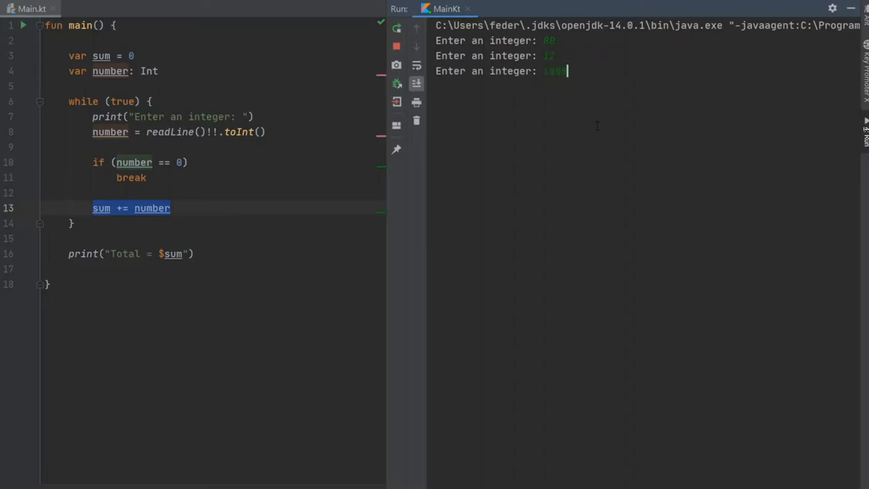
key("Return")
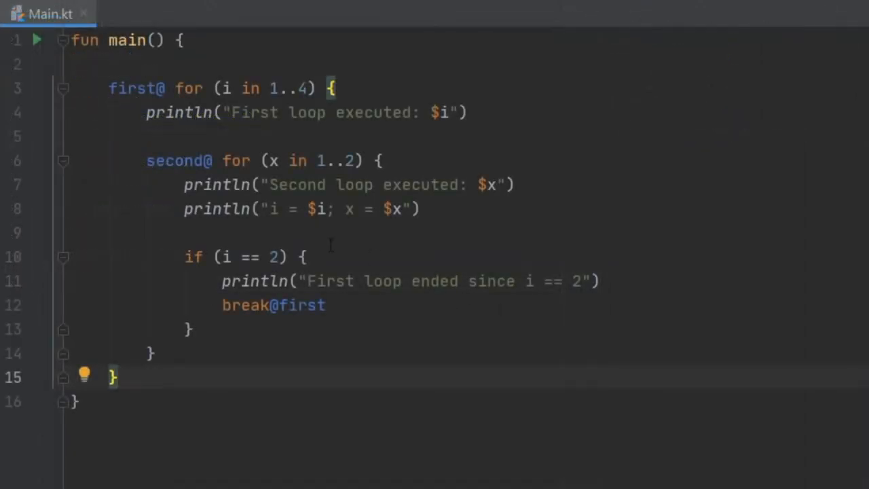
- Point out the outer loop's end and the inner print call, then highlight the first@ label
left_click(159, 88)
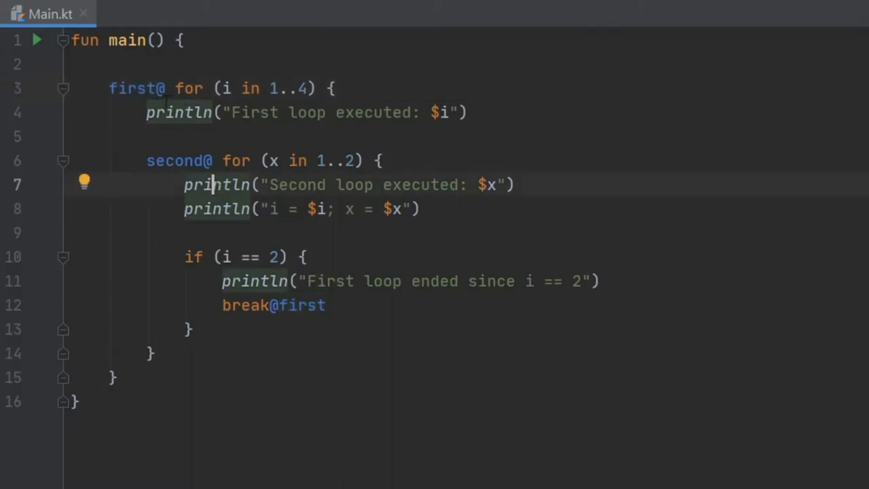
double_click(136, 88)
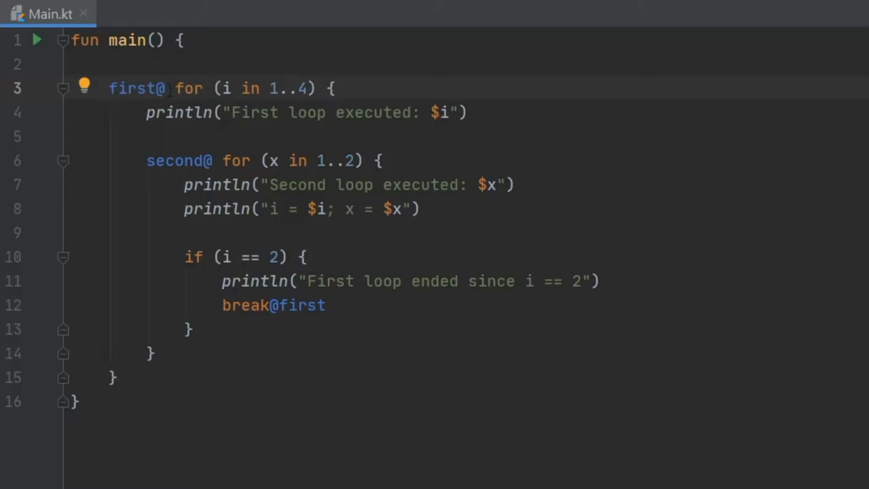
double_click(133, 88)
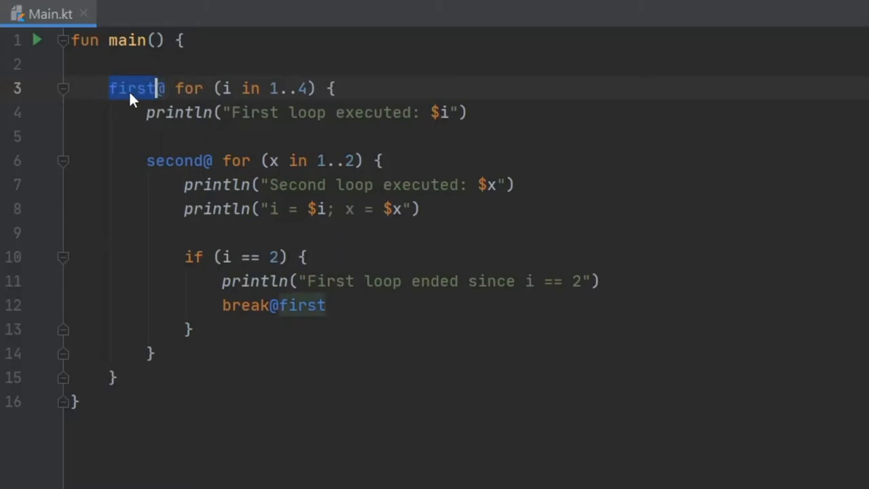
type("hell")
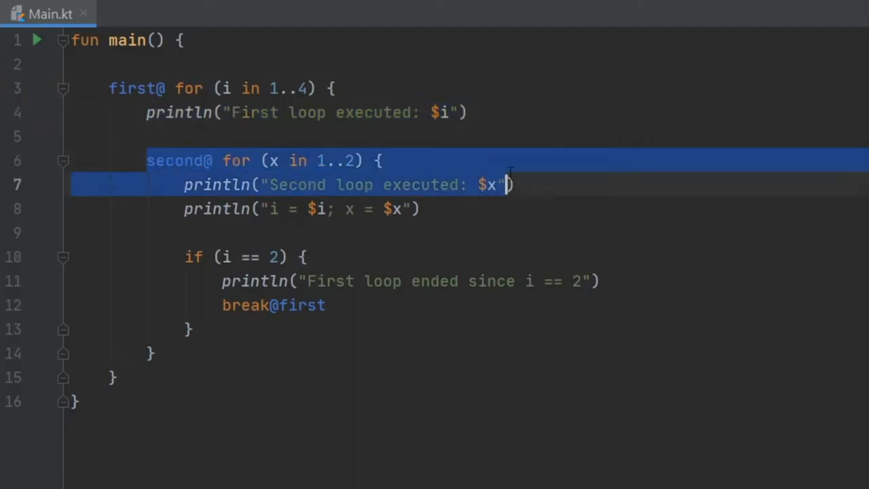
left_click(315, 184)
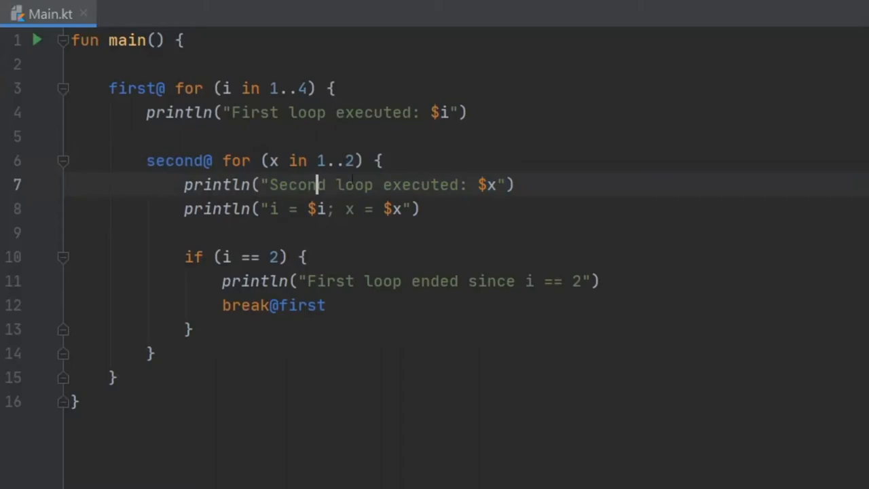
left_click(173, 209)
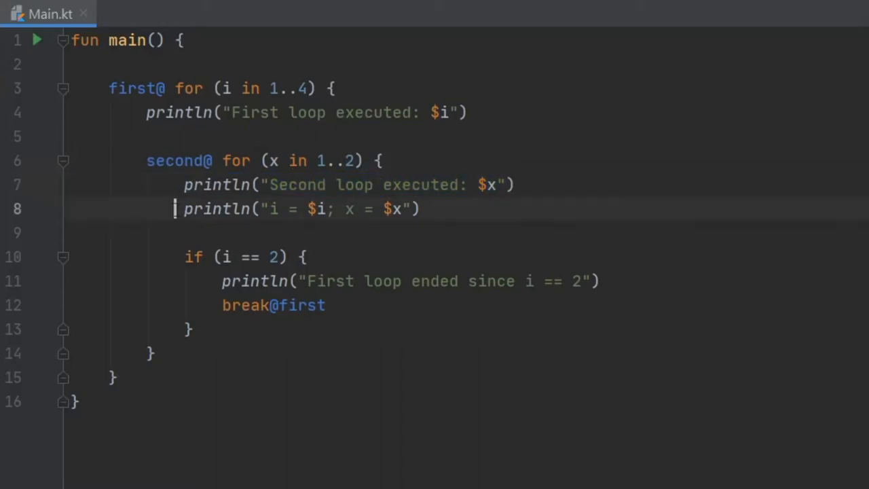
triple_click(299, 208)
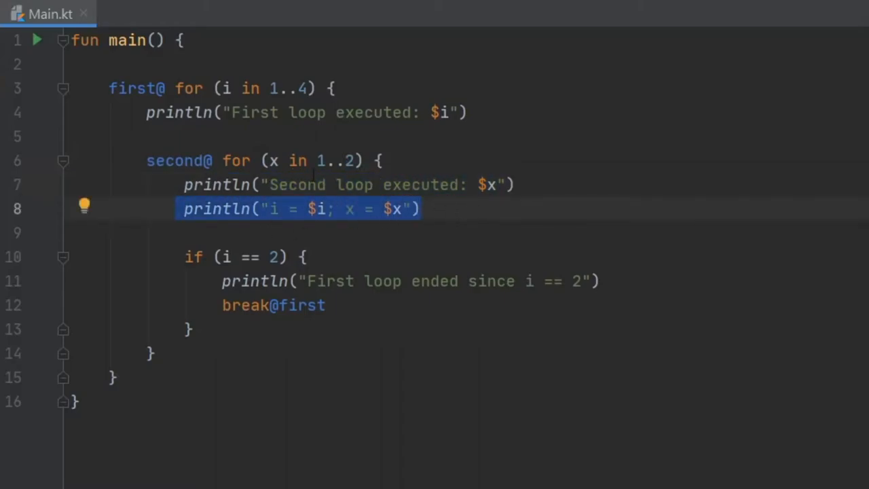
mouse_move(331, 217)
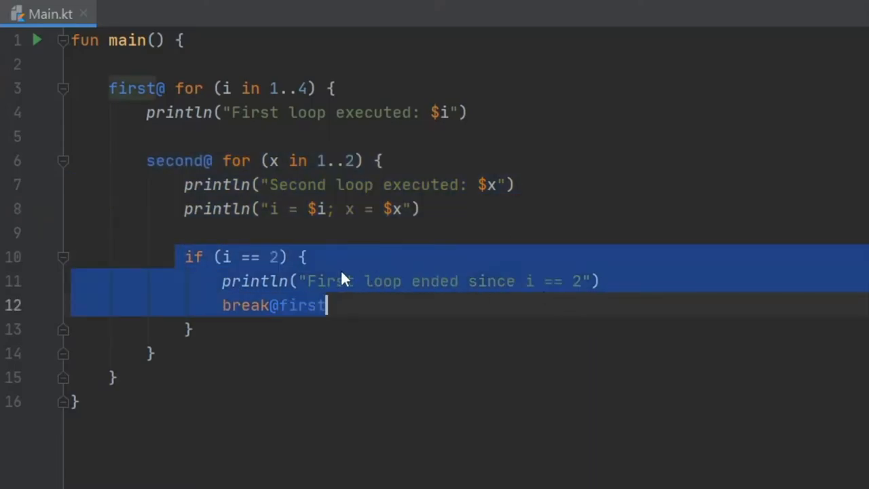
left_click(308, 305)
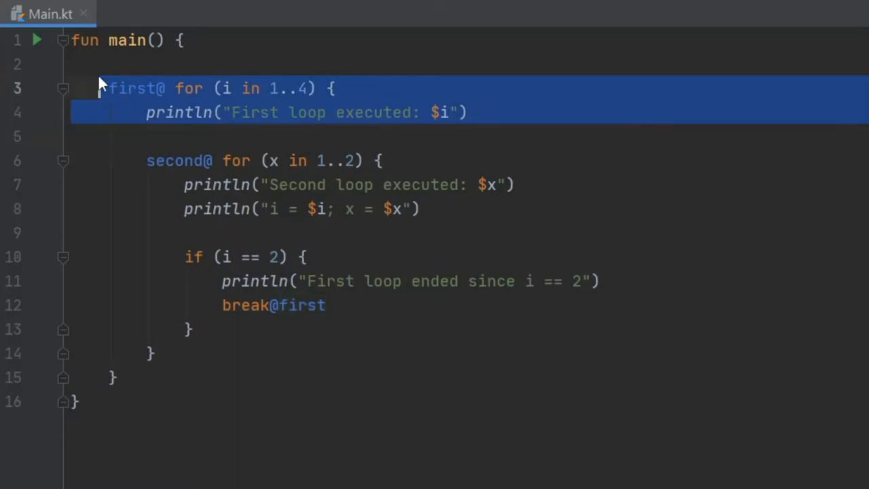
left_click(325, 305)
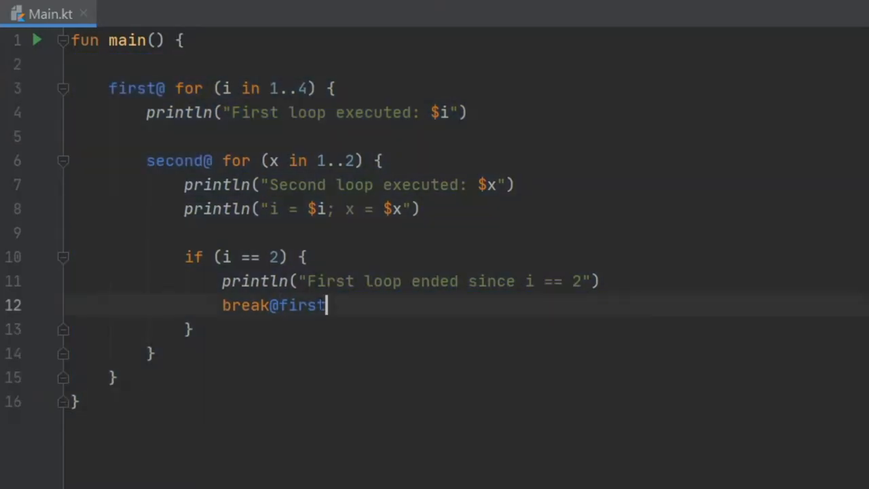
double_click(298, 305)
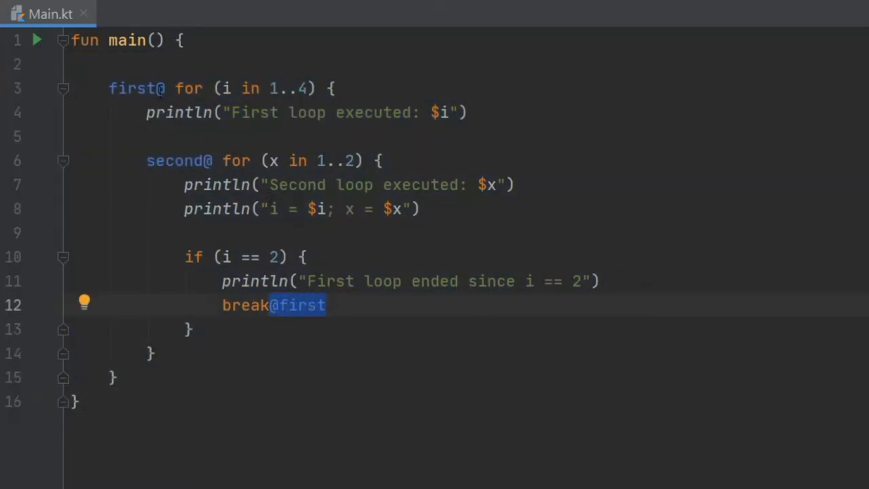
- Replace the label in break@first so the break reads break@second
type("d")
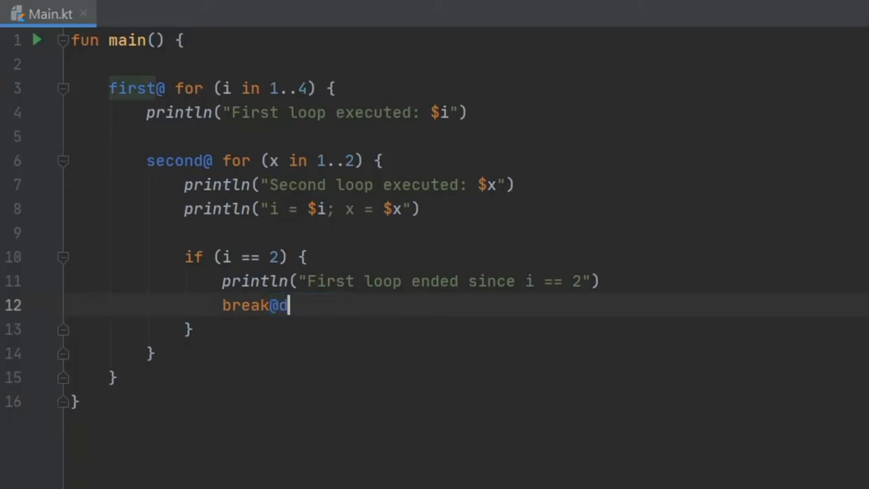
type("second")
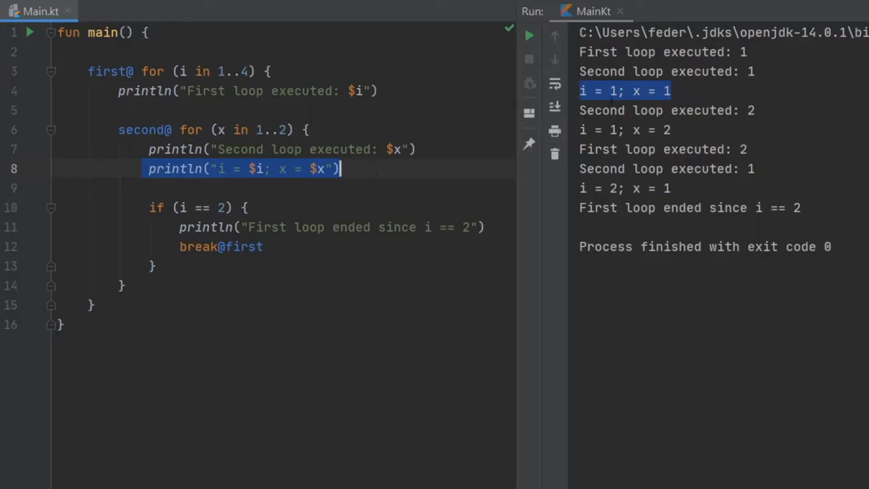
mouse_move(168, 168)
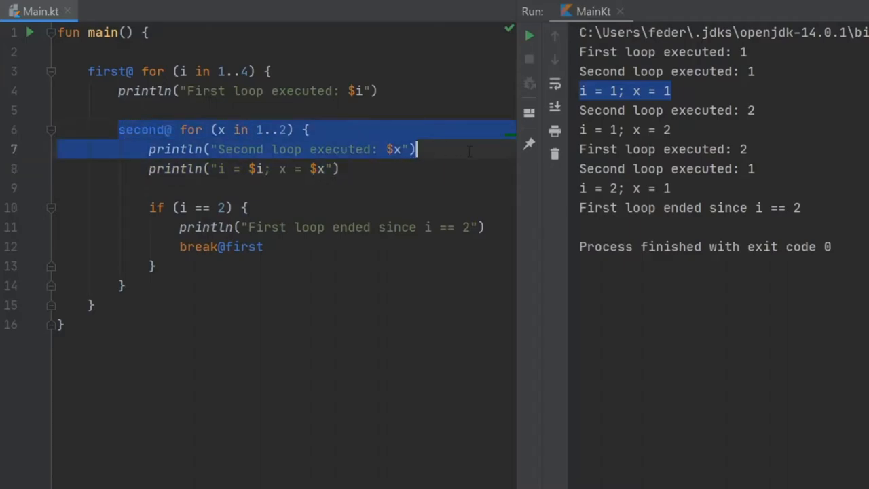
- Highlight the output values 2 and 1 in the loop-executed lines, then the inner second@ loop block
left_click(284, 130)
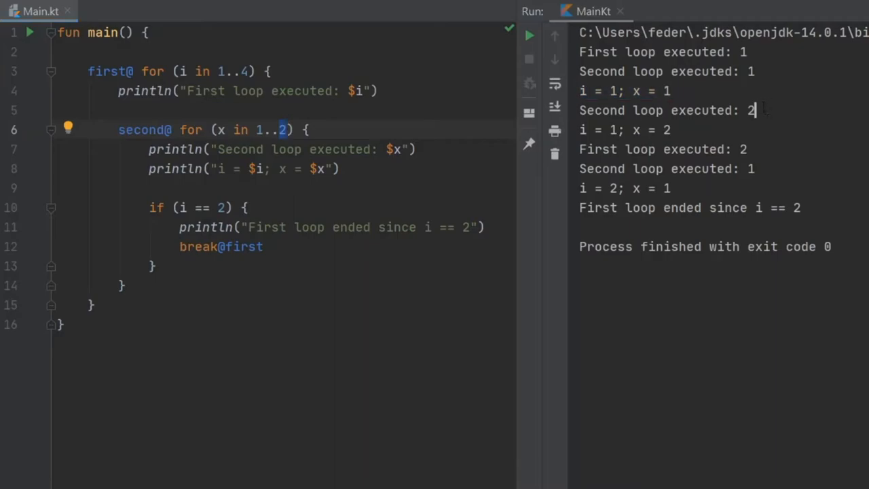
double_click(666, 130)
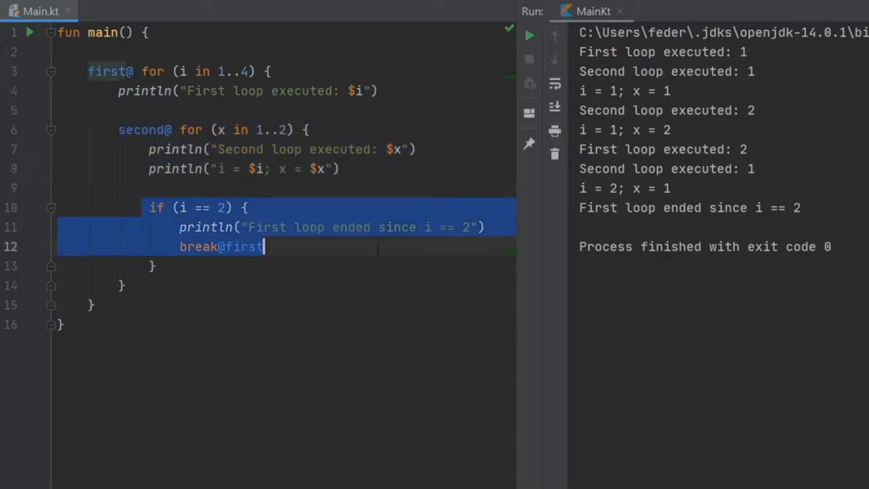
left_click(93, 71)
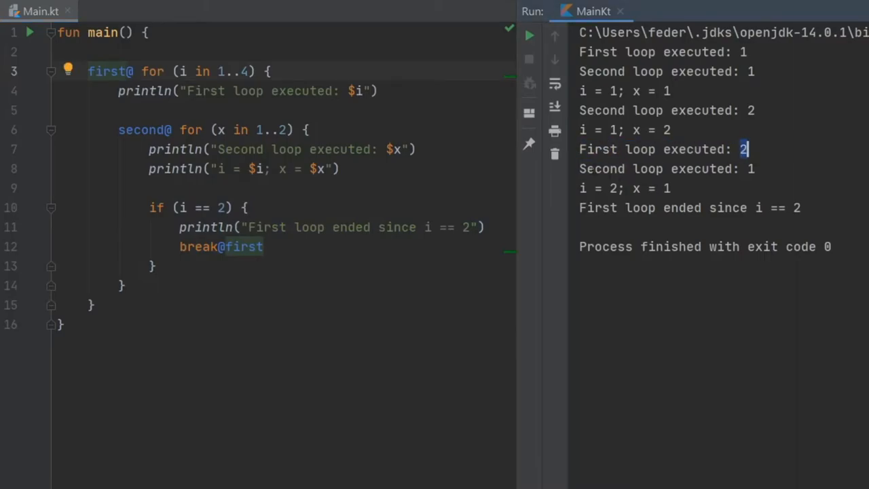
double_click(662, 149)
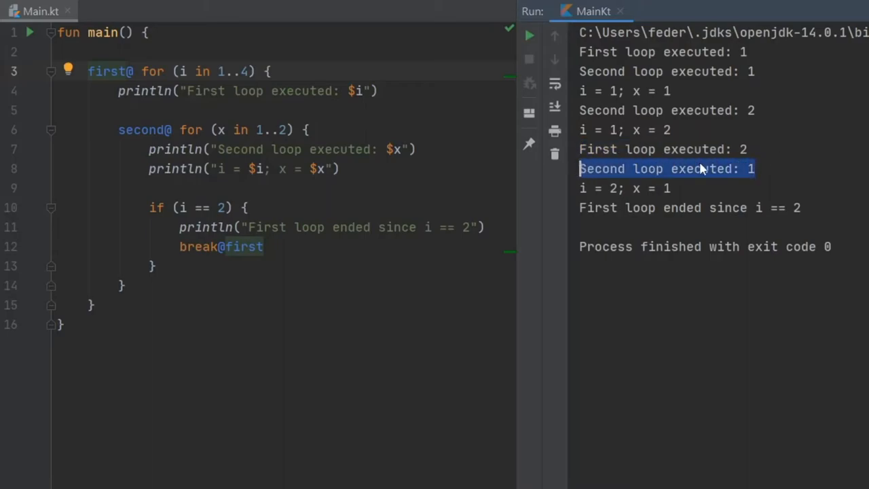
left_click(699, 169)
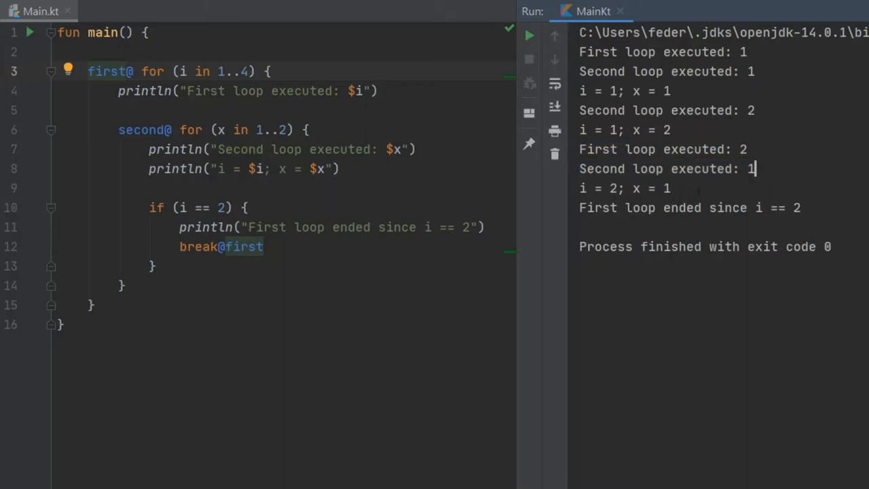
double_click(624, 188)
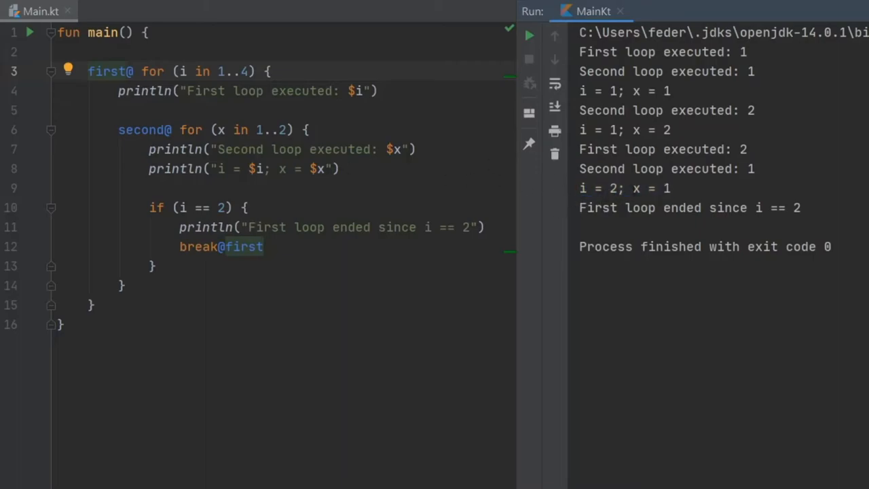
left_click_drag(119, 129, 156, 266)
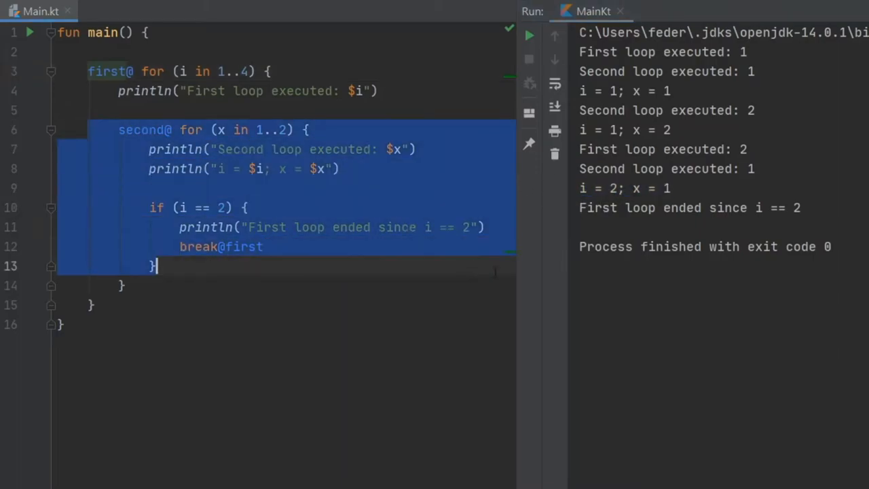
left_click(190, 149)
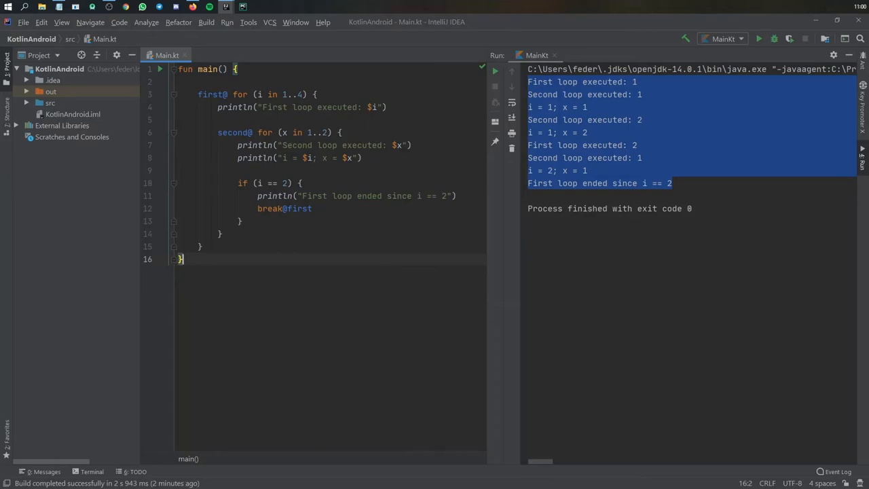
- Paste the 1..5 loop with if (i in 2..4) continue and highlight the continue keyword
key("ctrl+v")
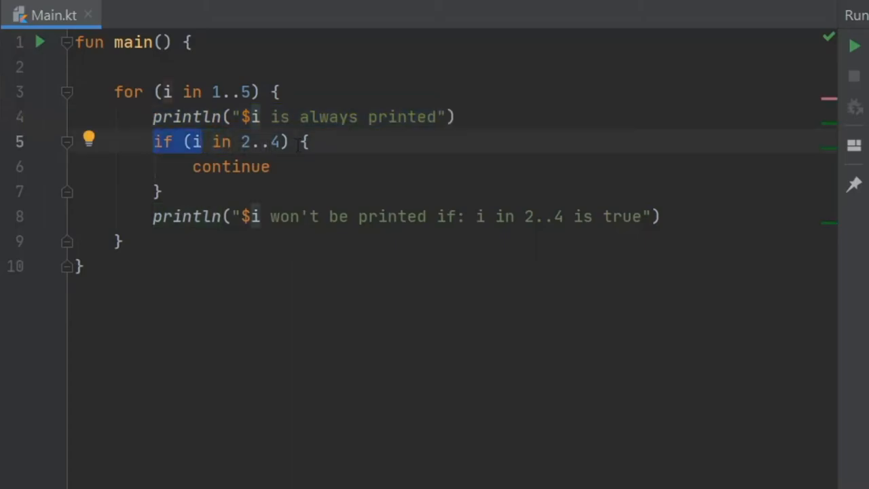
left_click(270, 166)
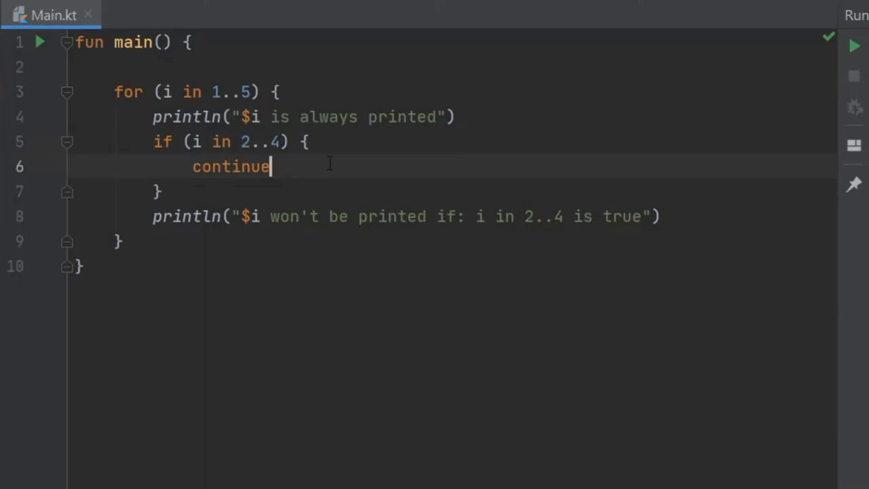
left_click(250, 166)
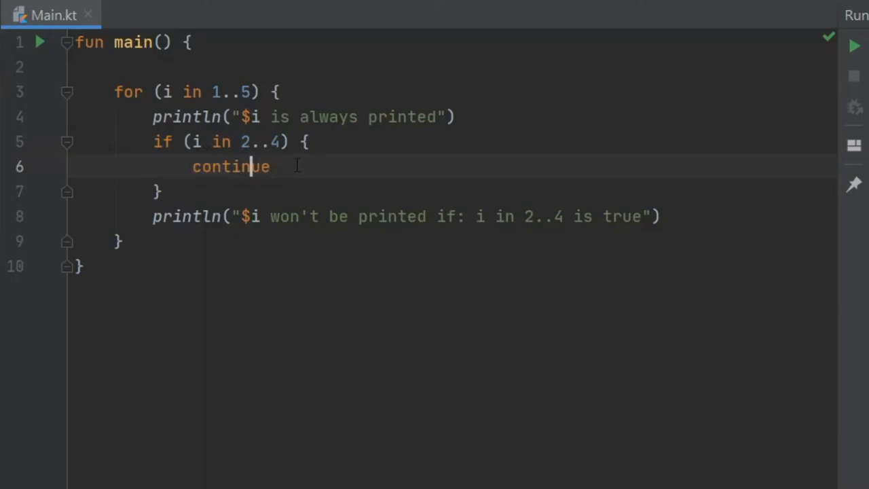
double_click(229, 166)
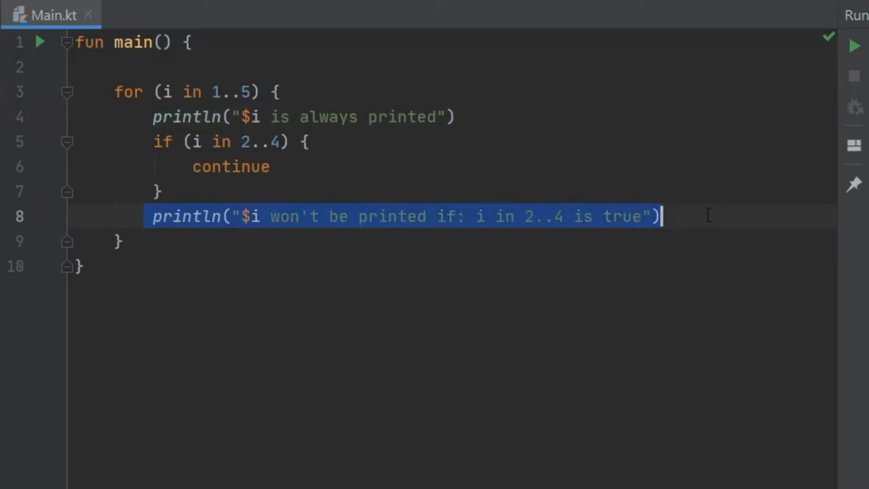
- Run the continue demo, highlight the always-printed line and continue, then select the code to replace
left_click(855, 45)
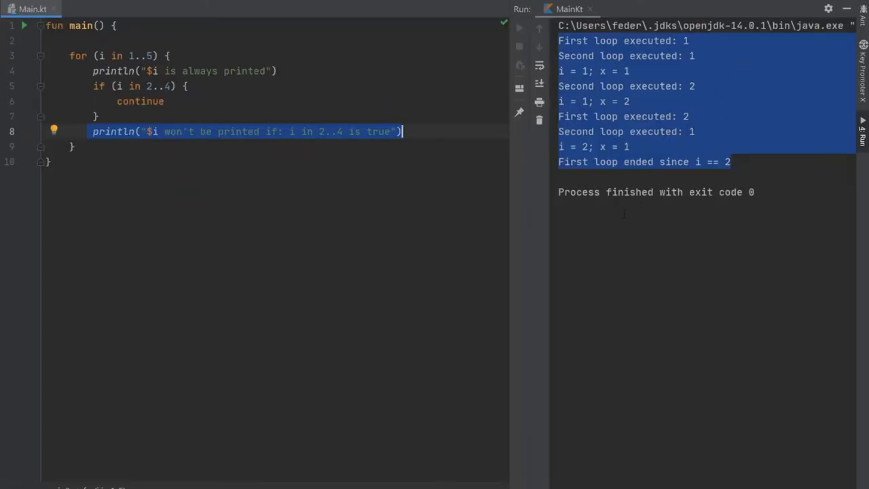
left_click(520, 28)
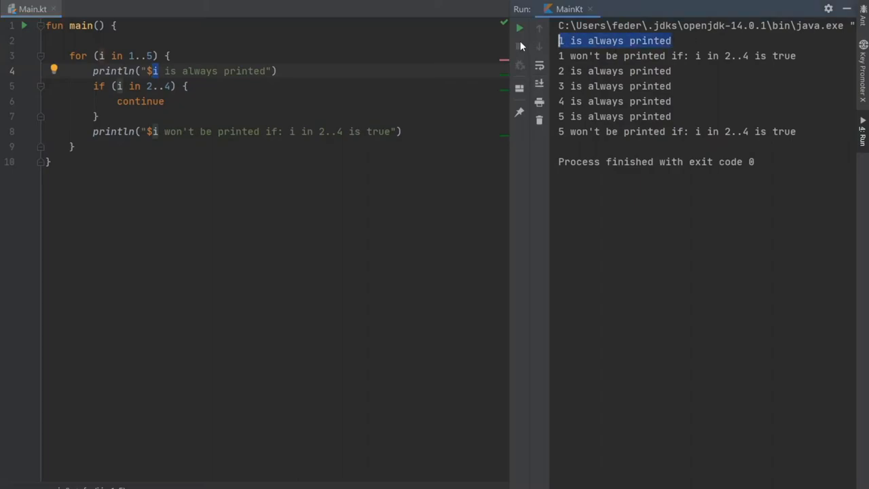
left_click_drag(93, 86, 163, 101)
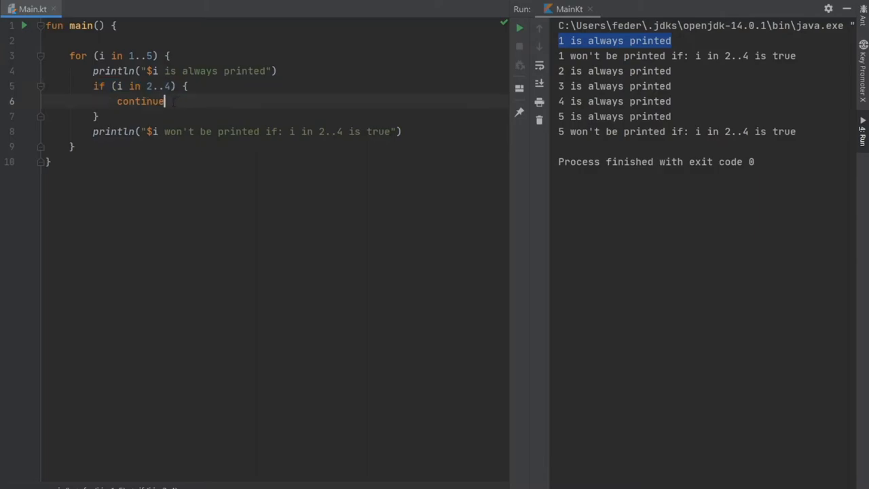
double_click(139, 101)
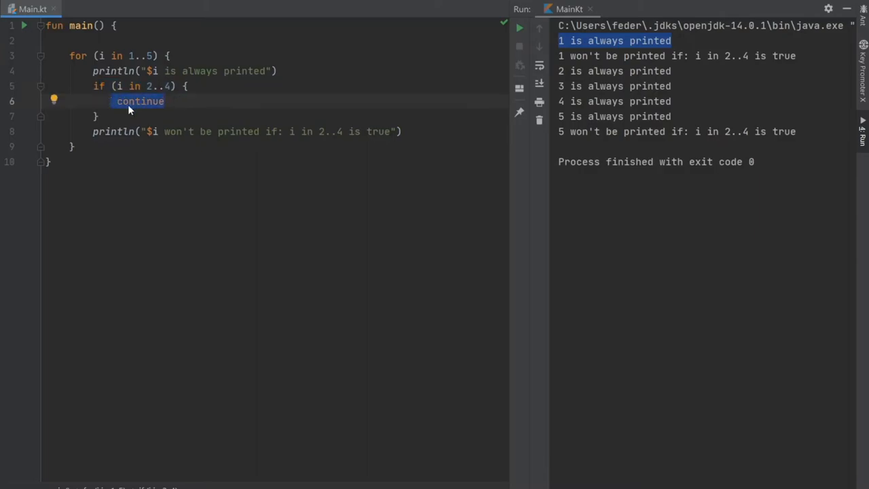
left_click_drag(141, 101, 69, 56)
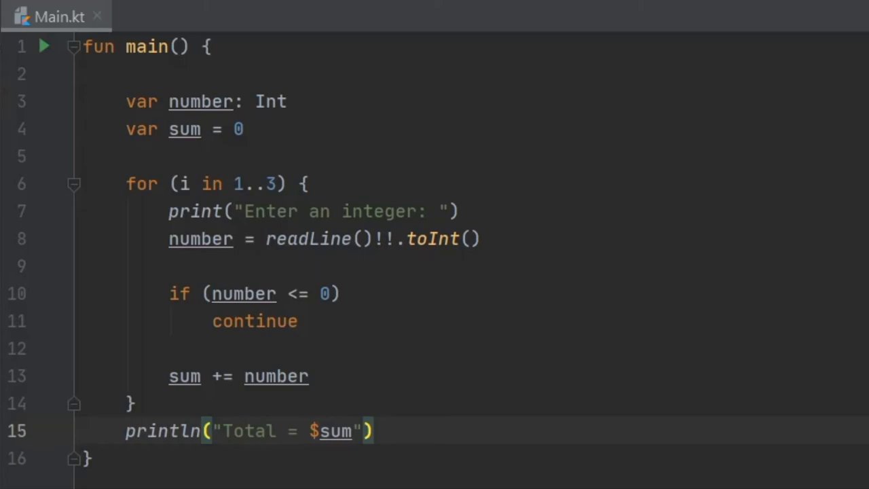
left_click(289, 101)
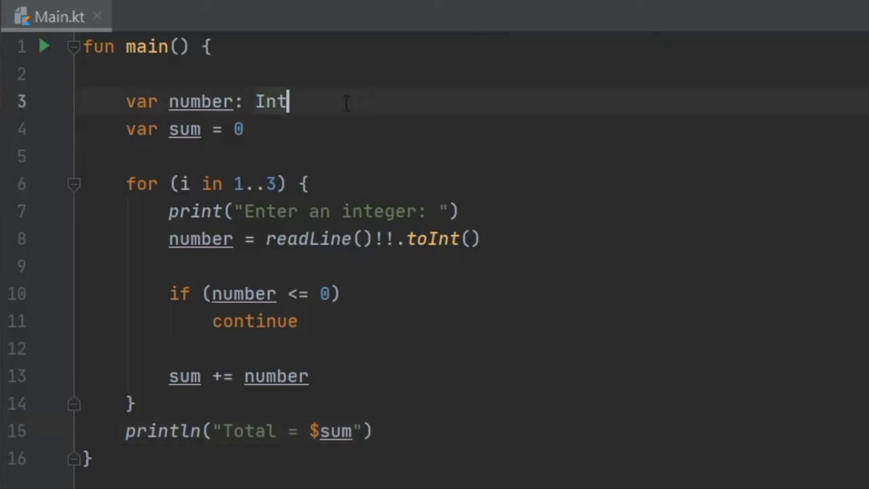
double_click(271, 102)
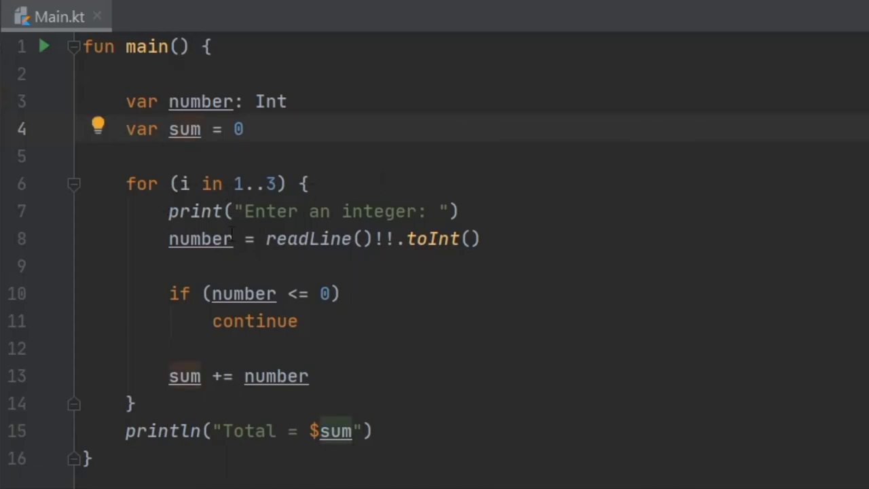
left_click(482, 239)
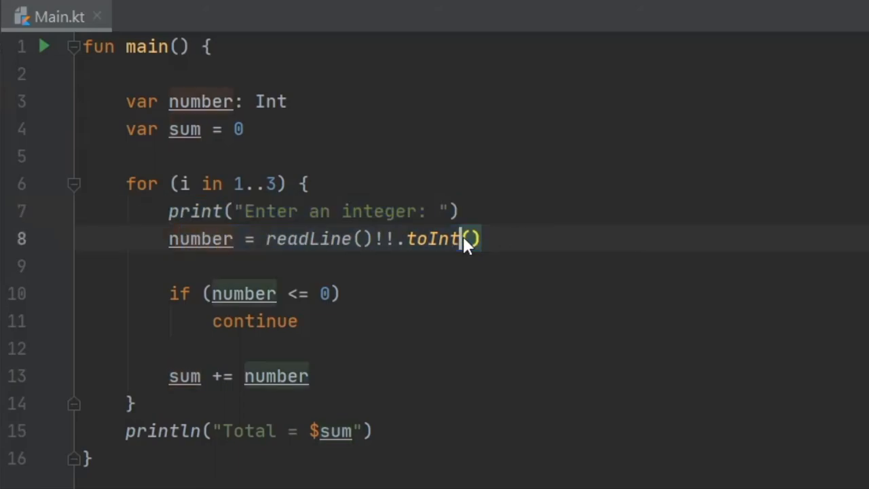
mouse_move(400, 265)
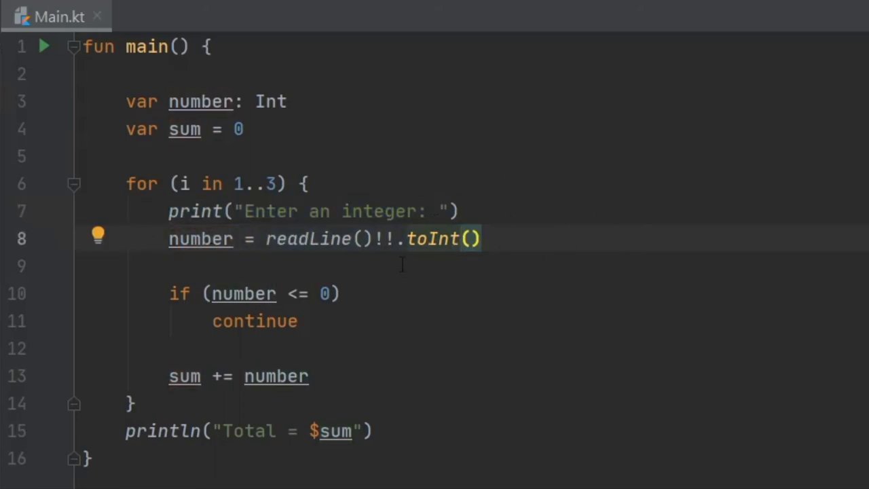
double_click(200, 239)
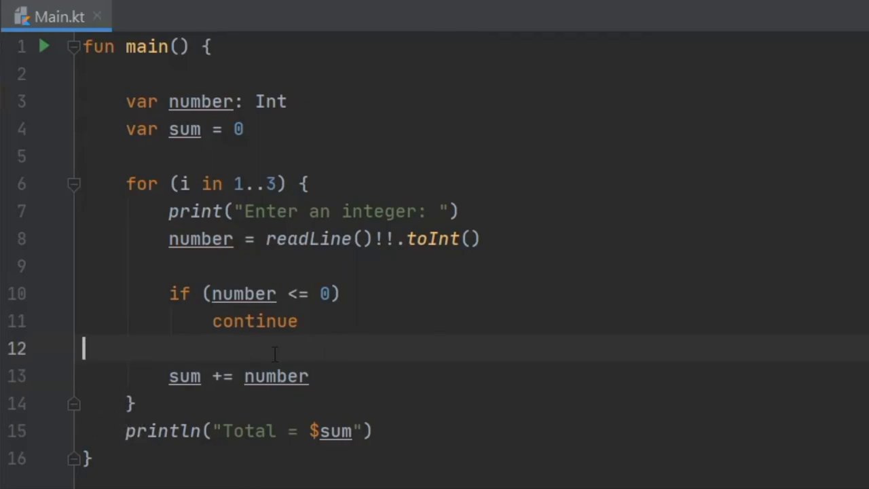
double_click(275, 376)
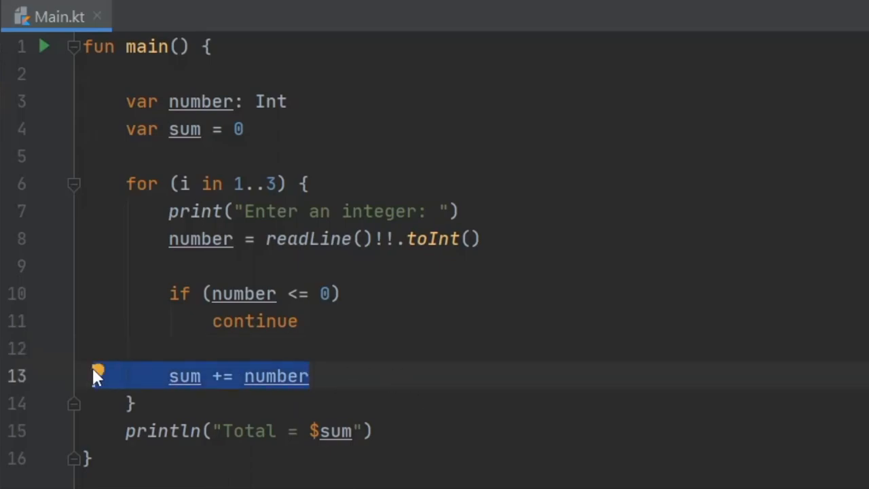
- Run the positive-only sum program with inputs 10, -10 and 30, producing Total = 40
left_click(44, 45)
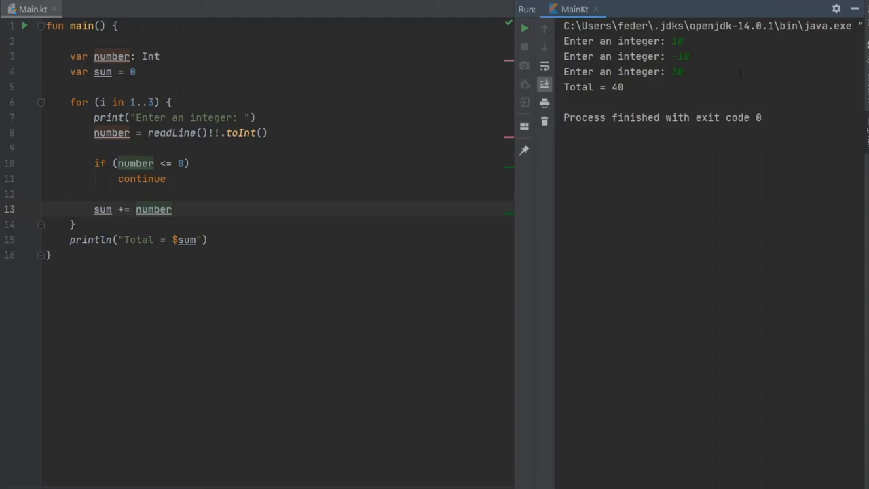
left_click(524, 29)
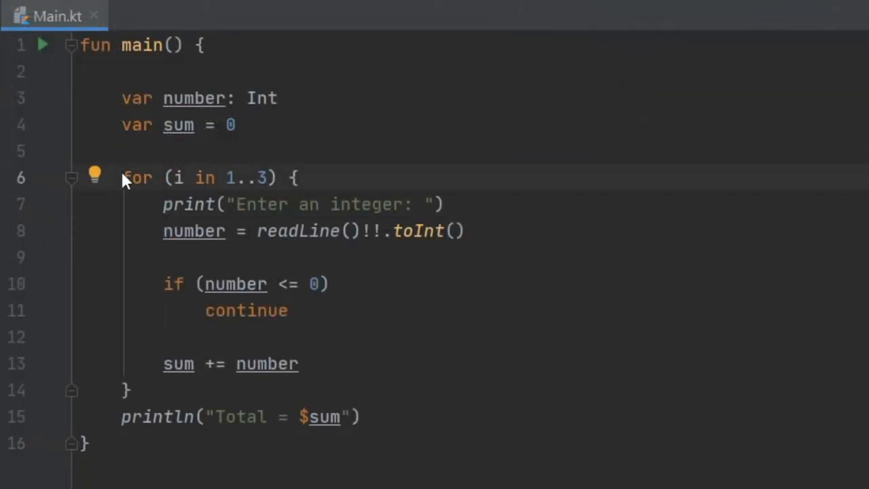
- Add the first@ label before the line 6 for loop and make line 11 read continue@first
type("first@")
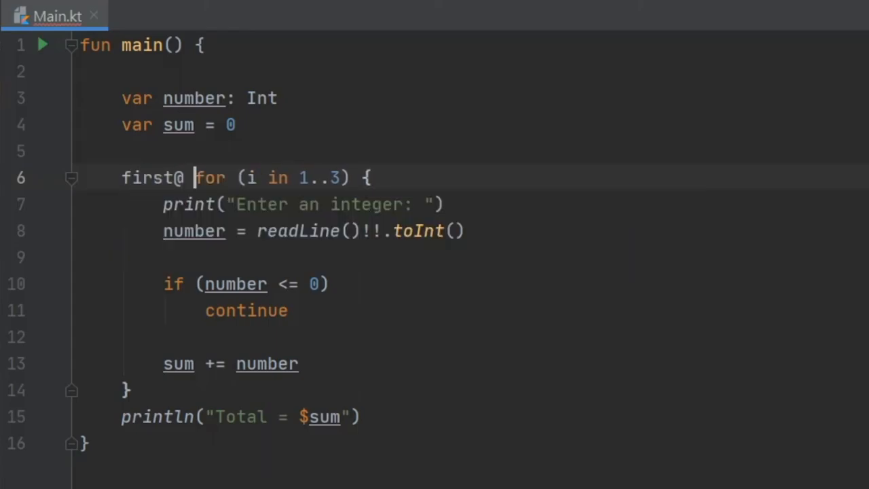
left_click(289, 310)
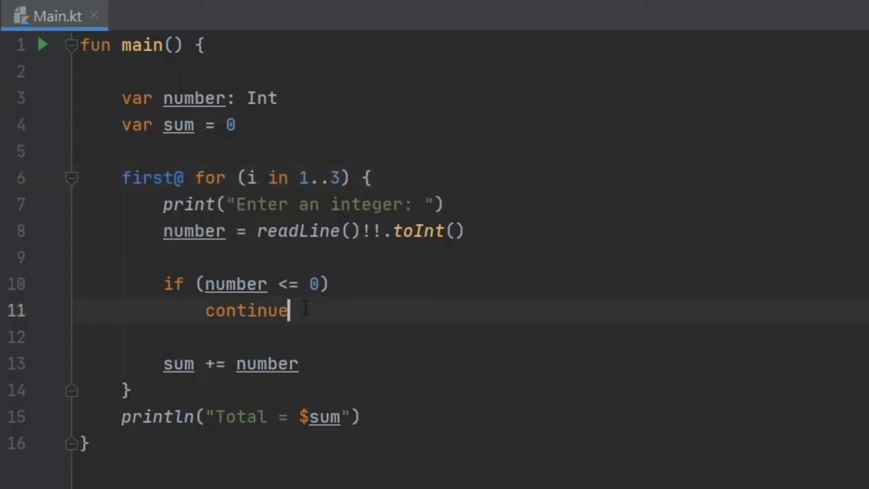
type("@first")
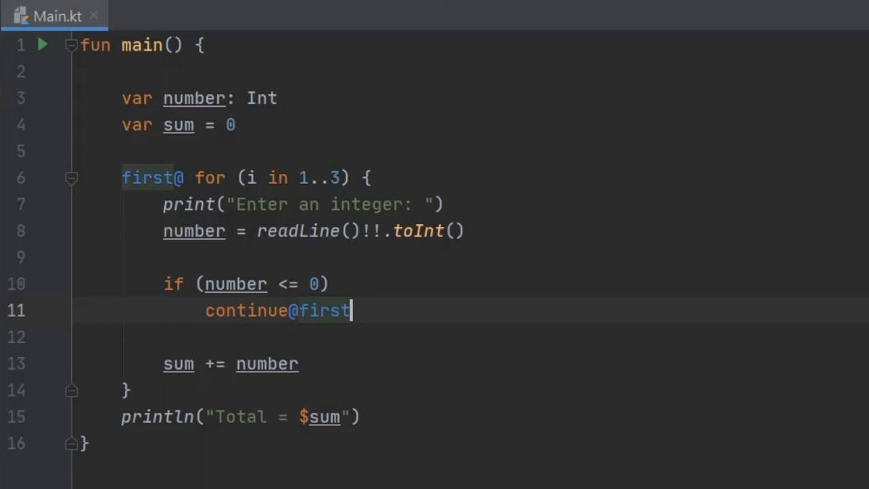